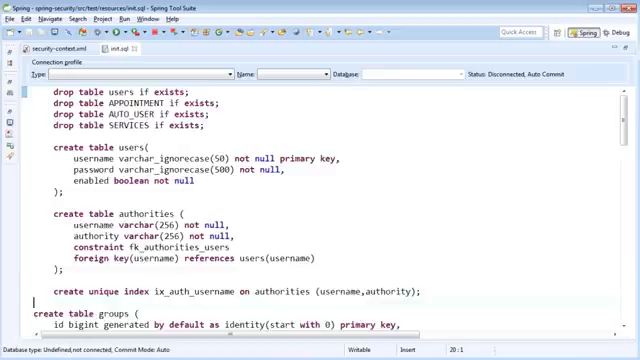
Scroll through init.sql to review the users, groups and seed inserts
{"action": "scroll", "scroll_direction": "down", "scroll_amount": 3}
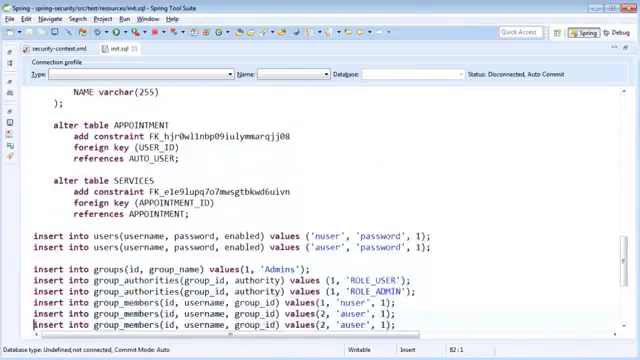
{"action": "scroll", "scroll_direction": "down", "scroll_amount": 3}
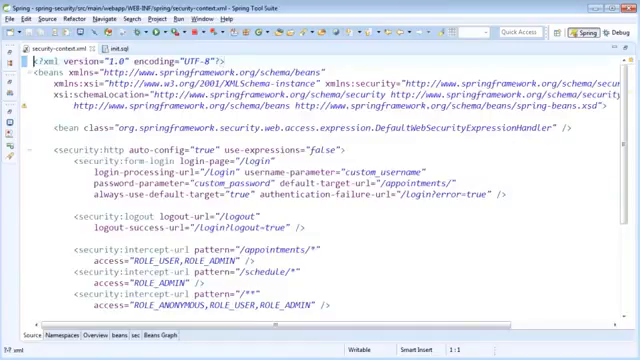
Add a <security:password-encoder> element inside the JDBC authentication provider
{"action": "scroll", "scroll_direction": "down", "scroll_amount": 3}
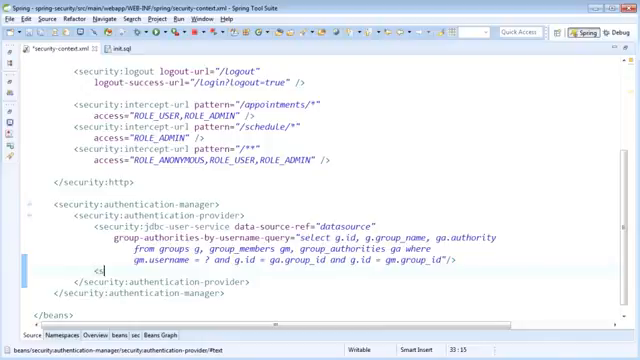
{"action": "type", "text": "security:p"}
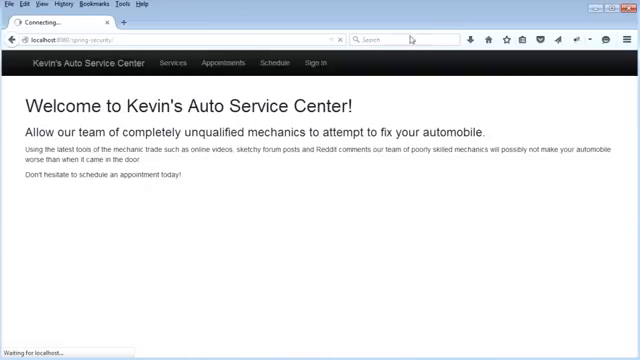
{"action": "mouse_move", "coordinate": [318, 62]}
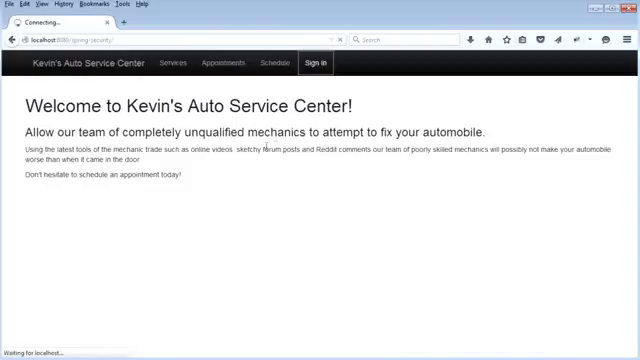
Go to the Auto Service Center sign-in page and attempt a login
{"action": "left_click", "coordinate": [318, 62]}
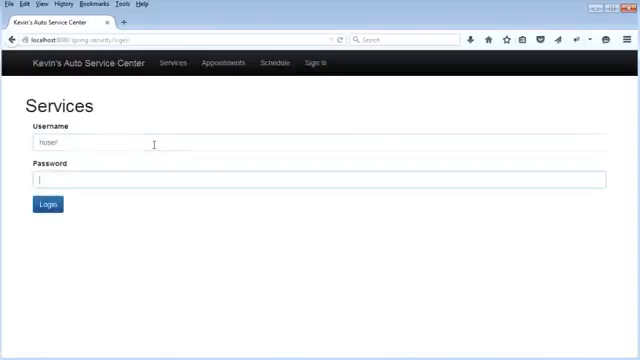
{"action": "left_click", "coordinate": [46, 204]}
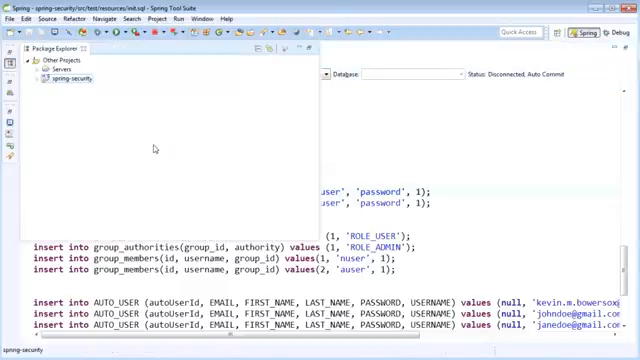
Create a new Java class named PasswordEncoder in the com.oreilly.security package
{"action": "left_click", "coordinate": [40, 72]}
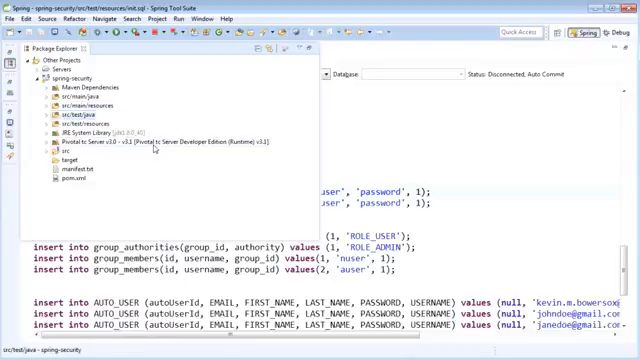
{"action": "left_click", "coordinate": [62, 104]}
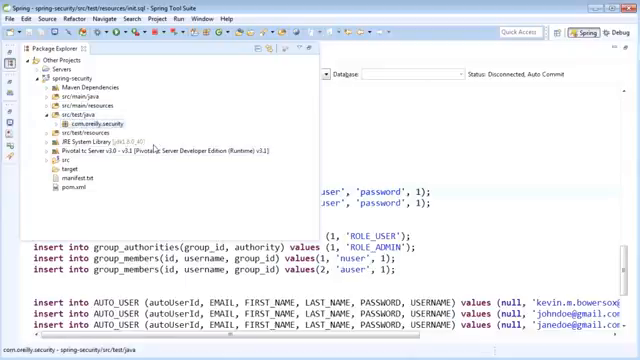
{"action": "left_click", "coordinate": [60, 124]}
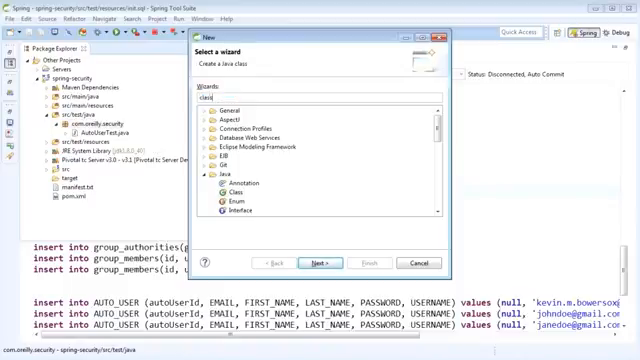
{"action": "left_click", "coordinate": [314, 260]}
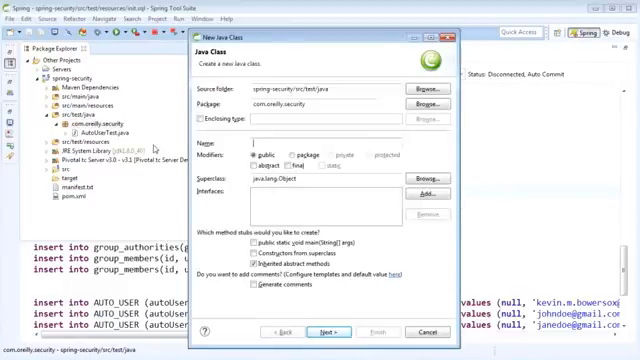
{"action": "type", "text": "Password"}
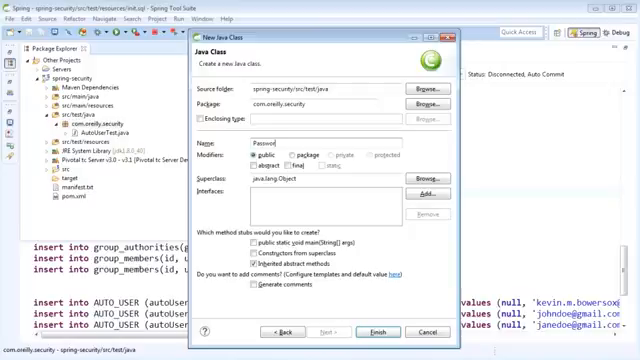
{"action": "type", "text": "Encoder"}
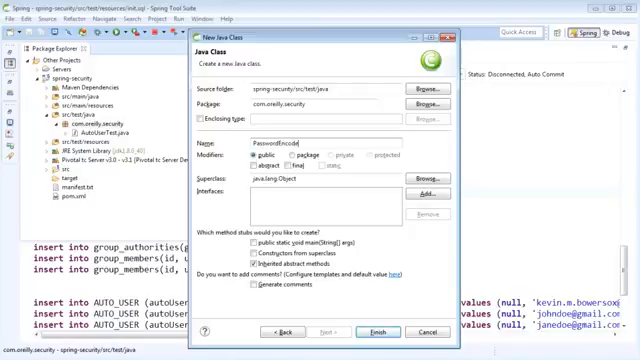
{"action": "left_click", "coordinate": [390, 332]}
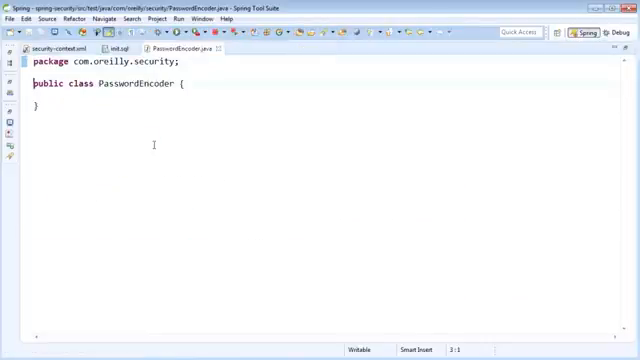
In a main method, create a ShaPasswordEncoder instance with 256-bit strength
{"action": "type", "text": "main(String[] args) {"}
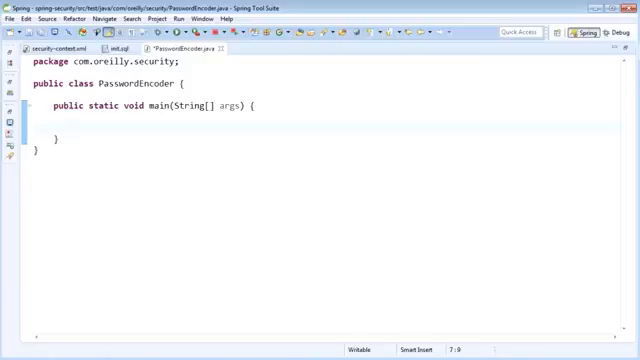
{"action": "type", "text": "Sha"}
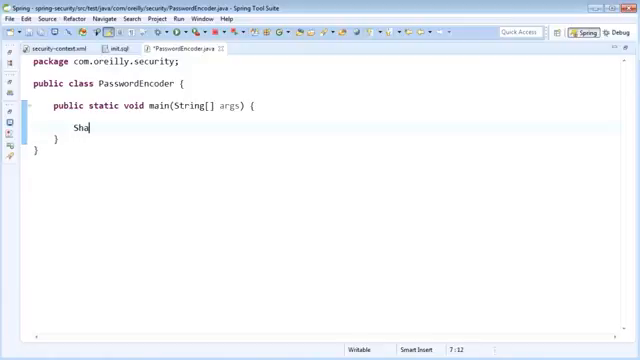
{"action": "type", "text": "PasswordE"}
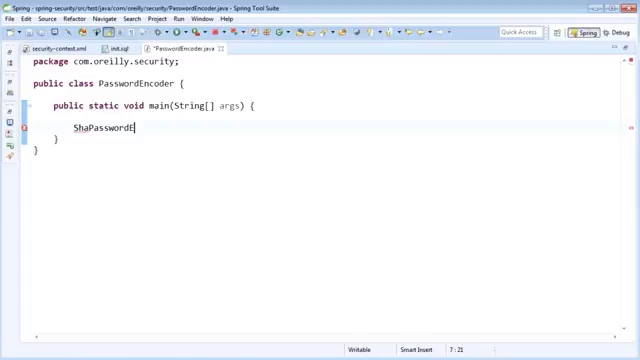
{"action": "type", "text": "ncoder encoder ="}
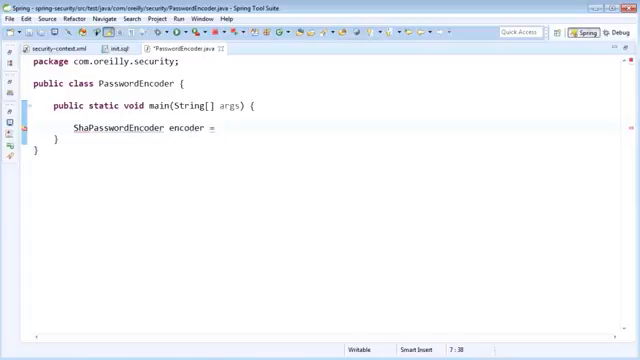
{"action": "type", "text": "new"}
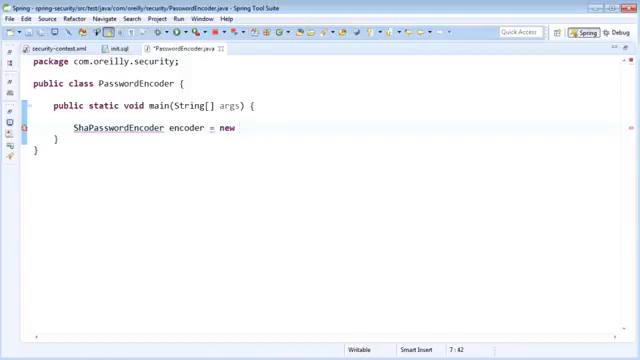
{"action": "type", "text": "ShaPasswo"}
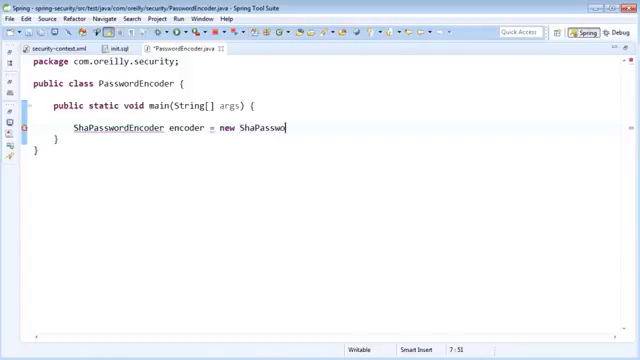
{"action": "type", "text": "rdEncoder"}
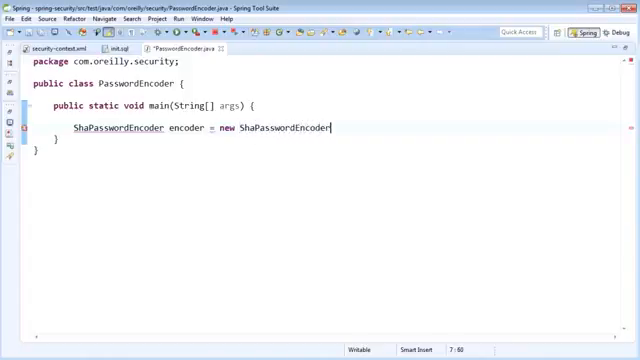
{"action": "type", "text": "(256);"}
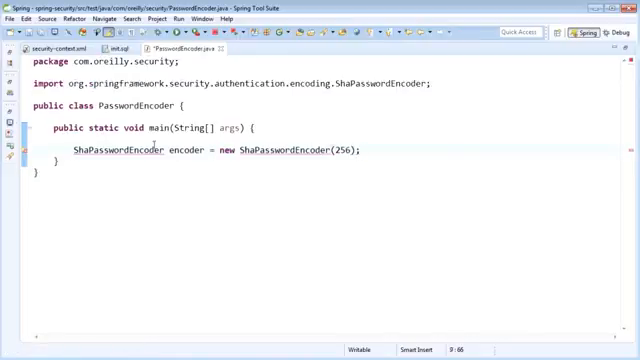
{"action": "type", "text": "Str"}
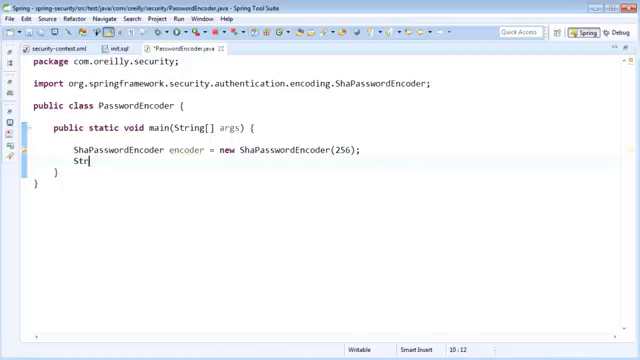
{"action": "type", "text": "ing encoded"}
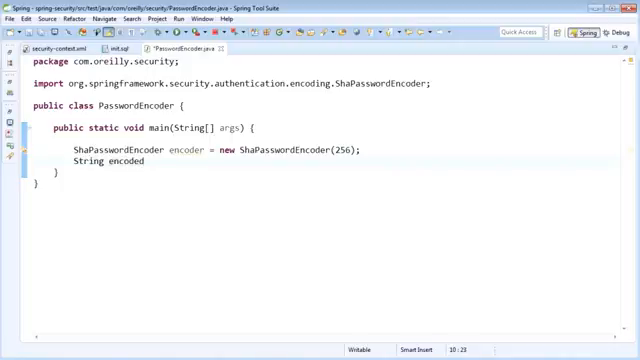
{"action": "type", "text": "Password = encoder.encodePassword(\"password\", null);"}
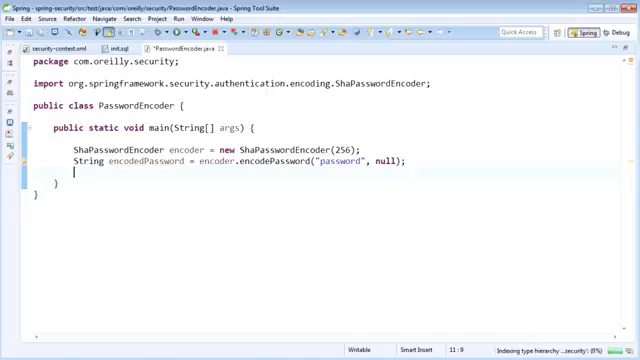
{"action": "type", "text": "System.out.println();"}
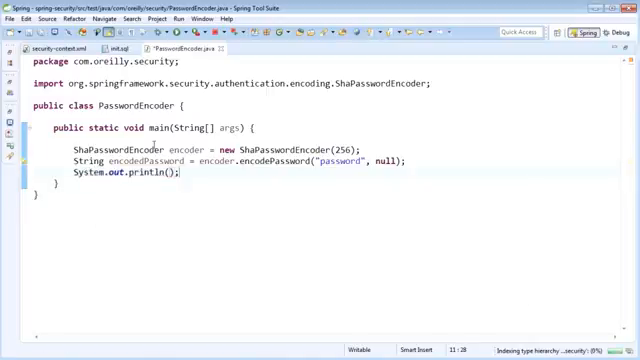
{"action": "type", "text": "en"}
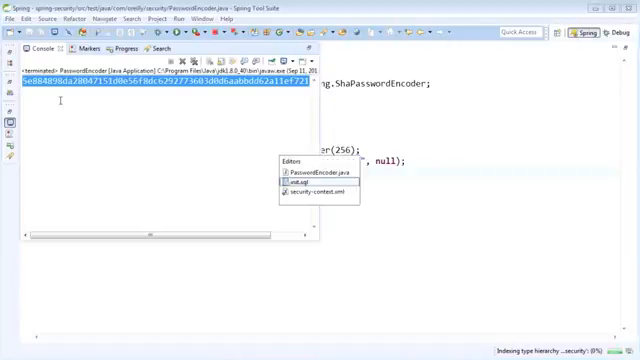
Return to the init.sql script after running the encoder
{"action": "left_click", "coordinate": [294, 182]}
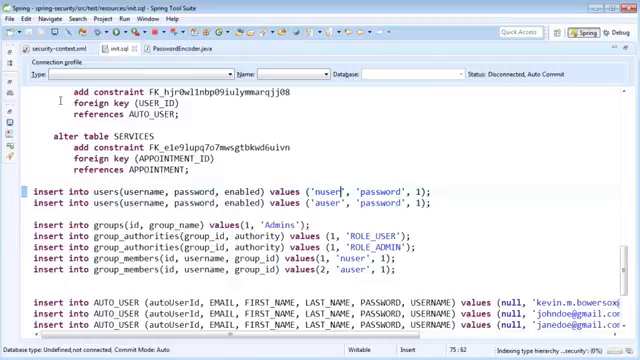
Select the plain-text 'password' in the users insert to replace it with the hash
{"action": "double_click", "coordinate": [386, 186]}
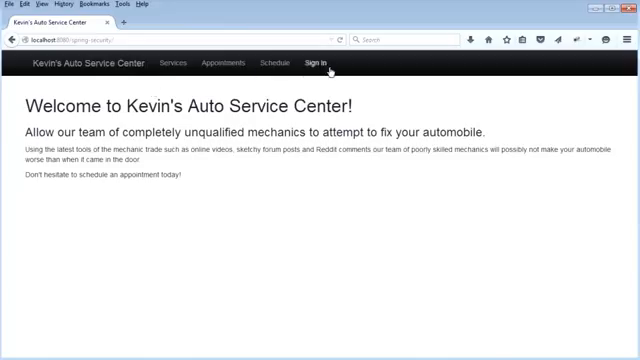
Sign in to Kevin's Auto Service Center and land on the Appointments page
{"action": "left_click", "coordinate": [316, 62]}
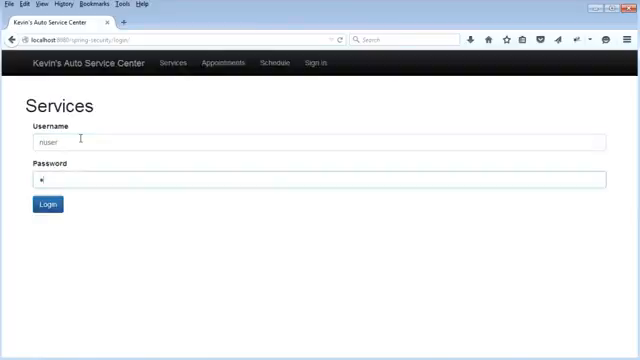
{"action": "left_click", "coordinate": [44, 204]}
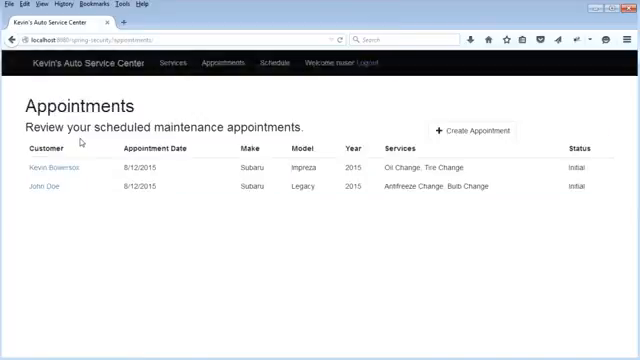